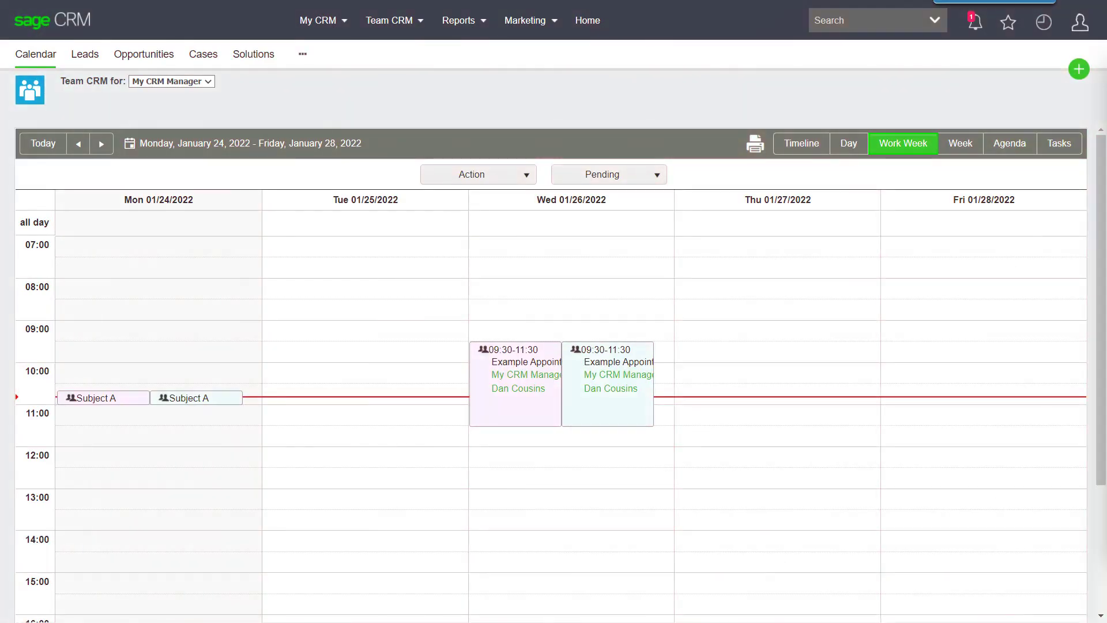
pyautogui.moveTo(243, 281)
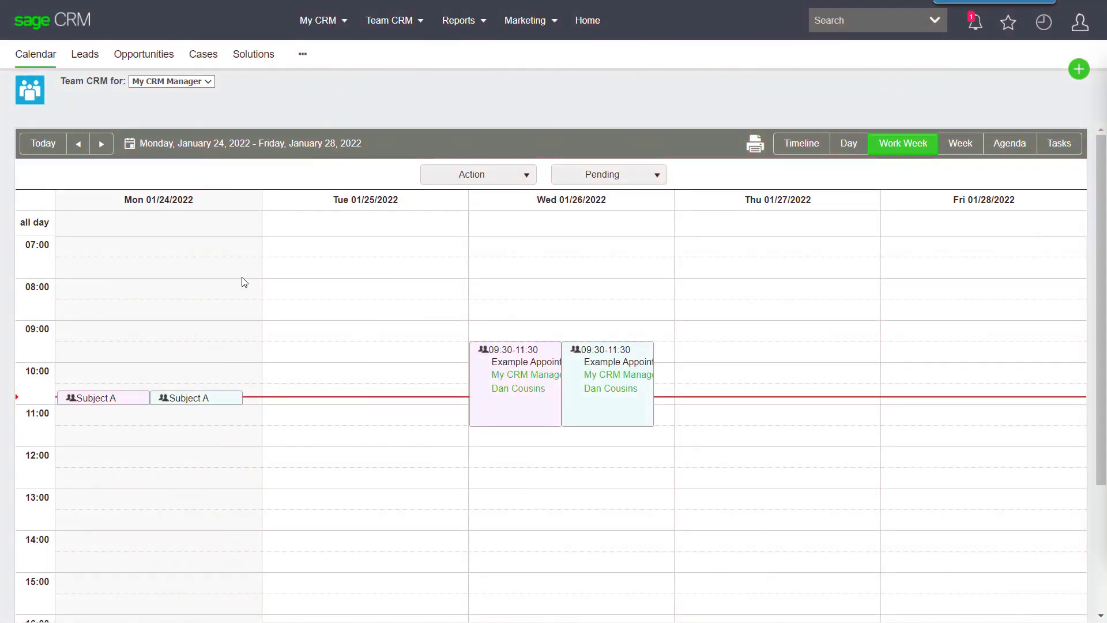
pyautogui.moveTo(352, 522)
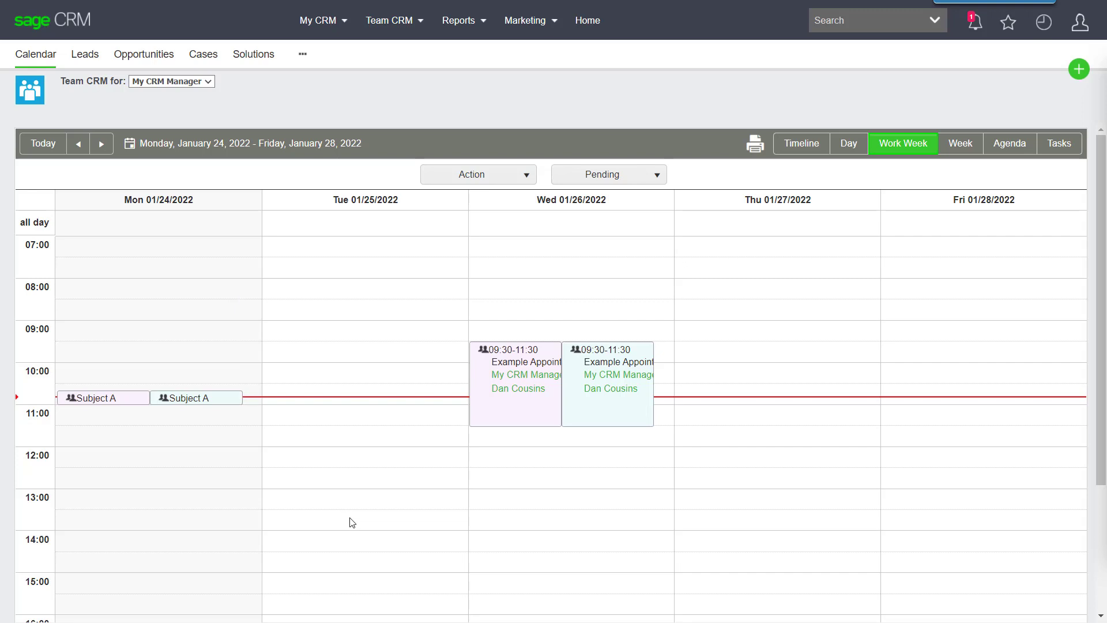
pyautogui.moveTo(577, 527)
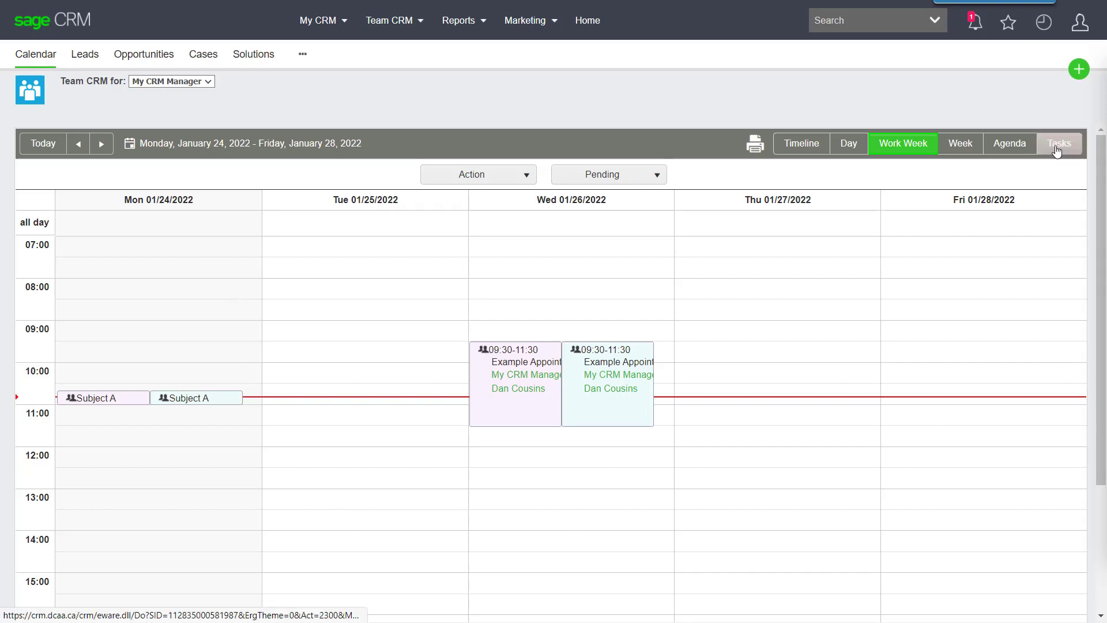
# Show the Team CRM calendar's pending tasks instead of the work week
pyautogui.click(1058, 143)
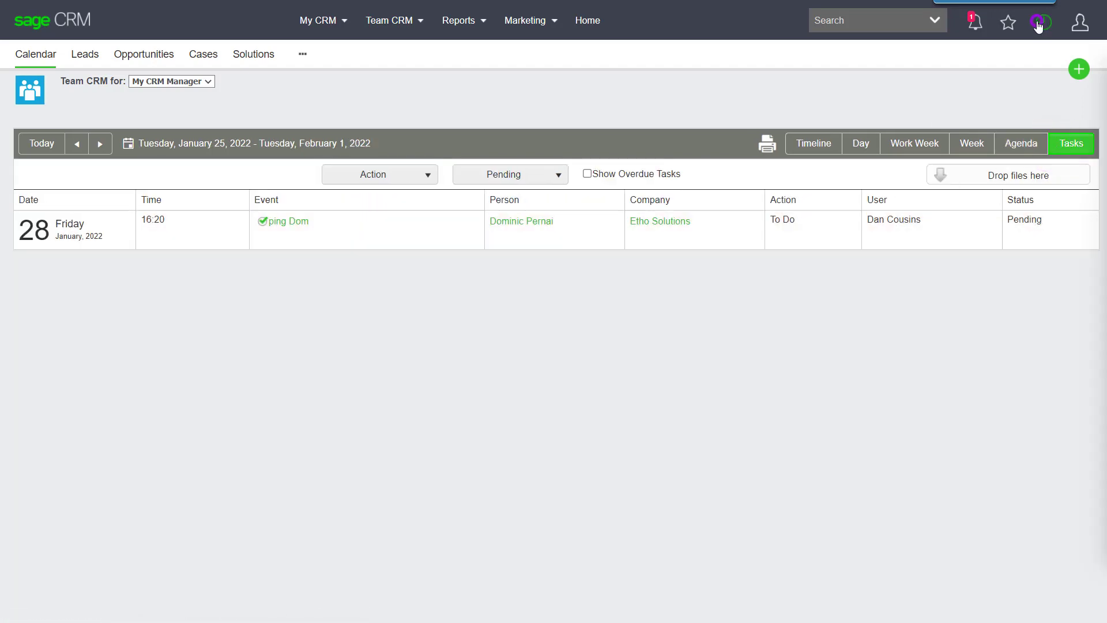
# Go from My CRM Manager's communications to its Cases list of four cases
pyautogui.click(1043, 22)
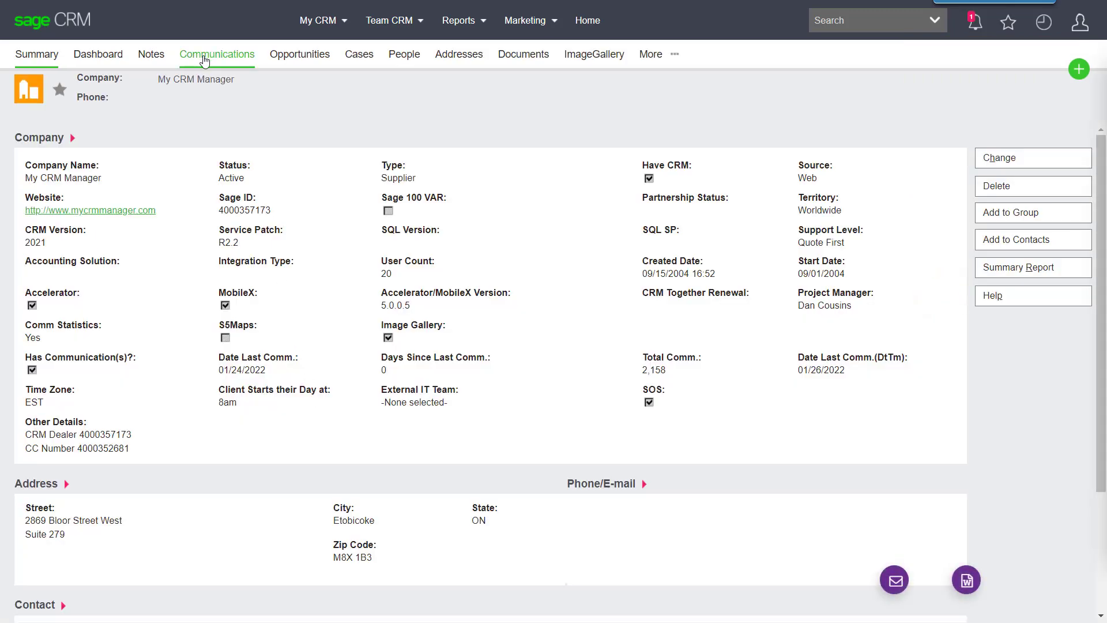
pyautogui.click(215, 54)
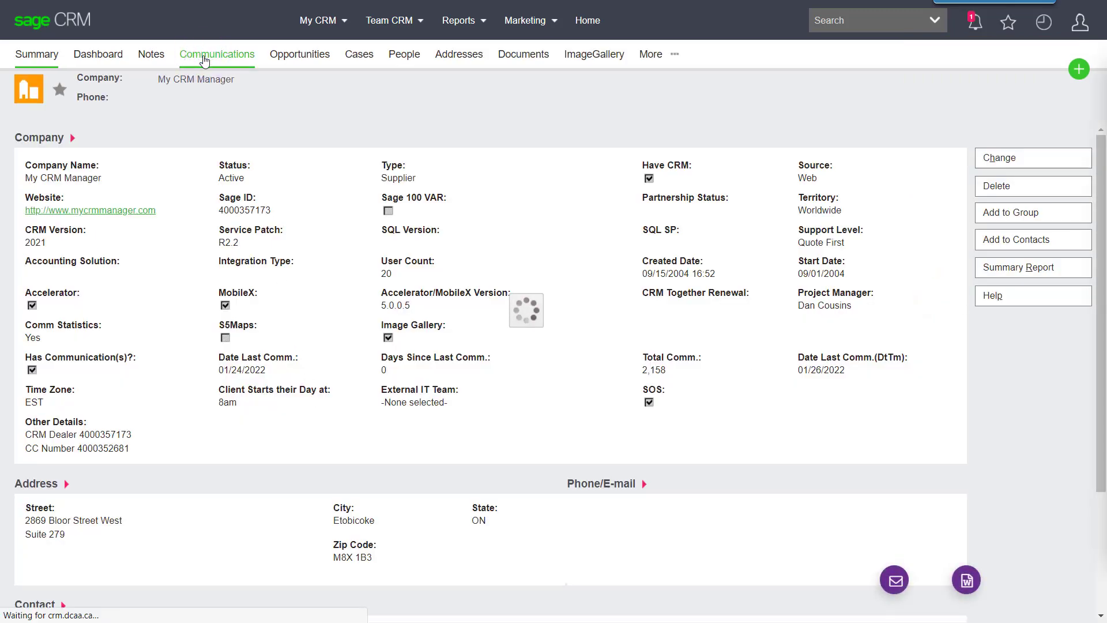
pyautogui.click(217, 55)
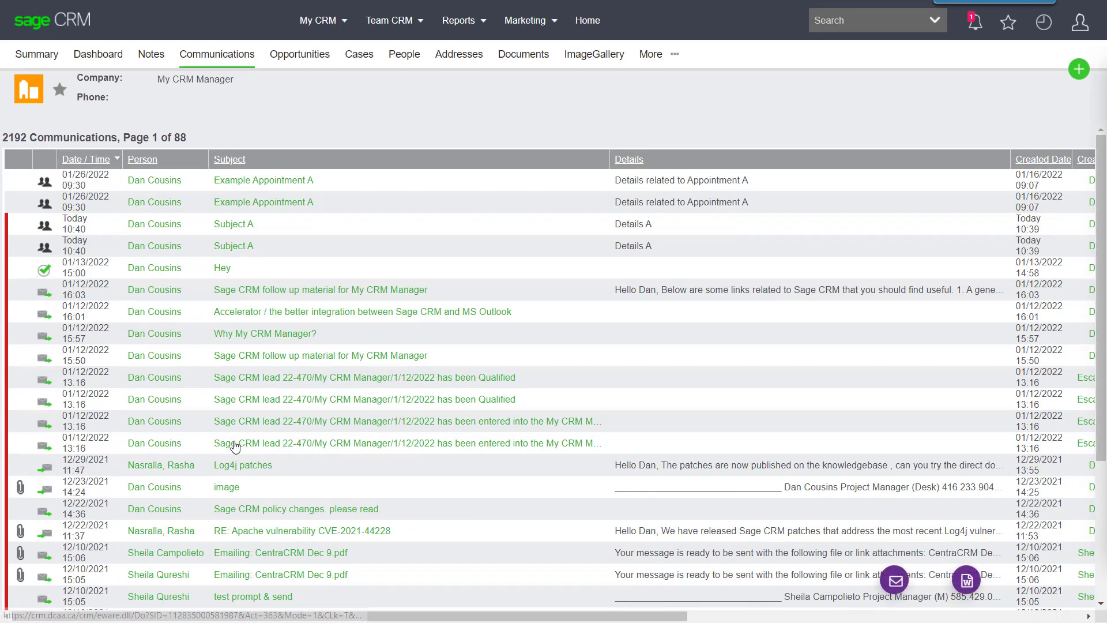
pyautogui.click(359, 55)
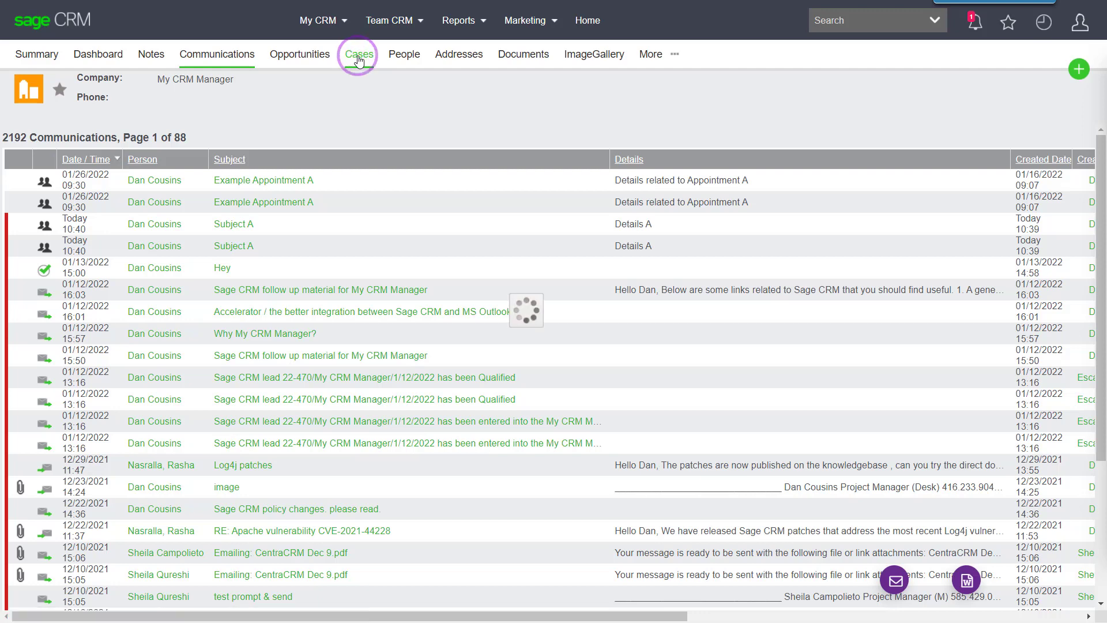
pyautogui.click(358, 54)
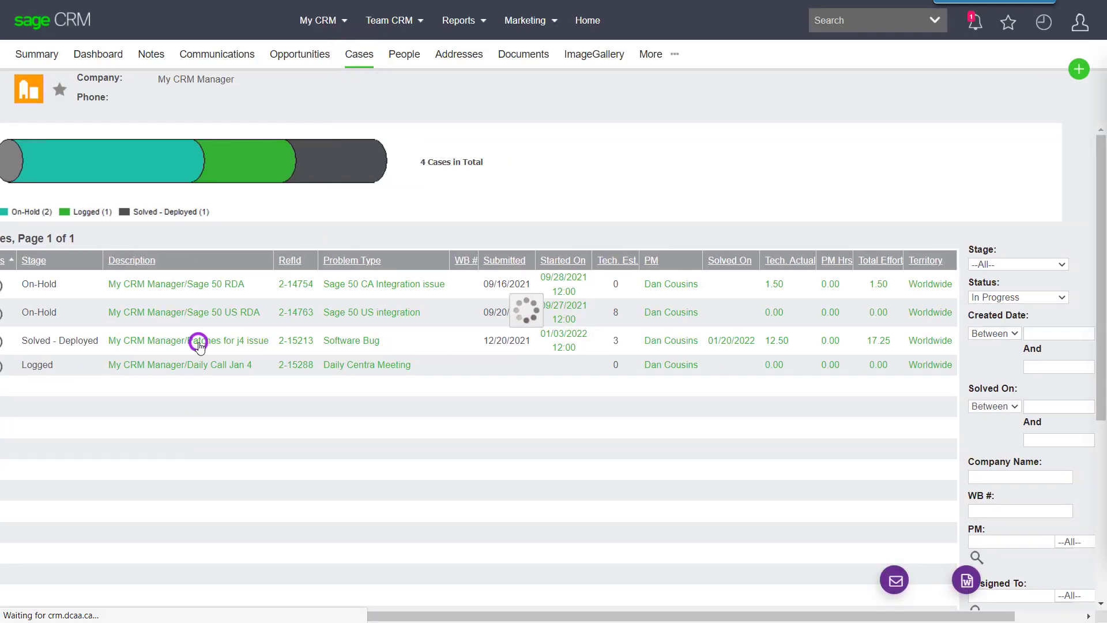
# Show case 2-15213 'Patches for j4 issue' and its five communications
pyautogui.click(190, 339)
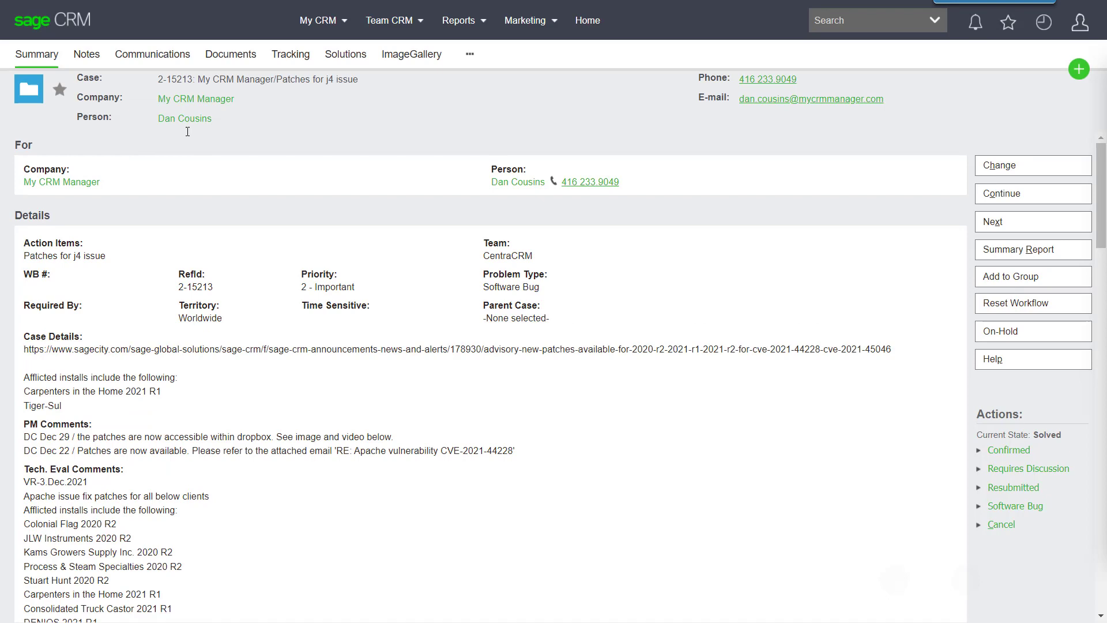
pyautogui.click(152, 54)
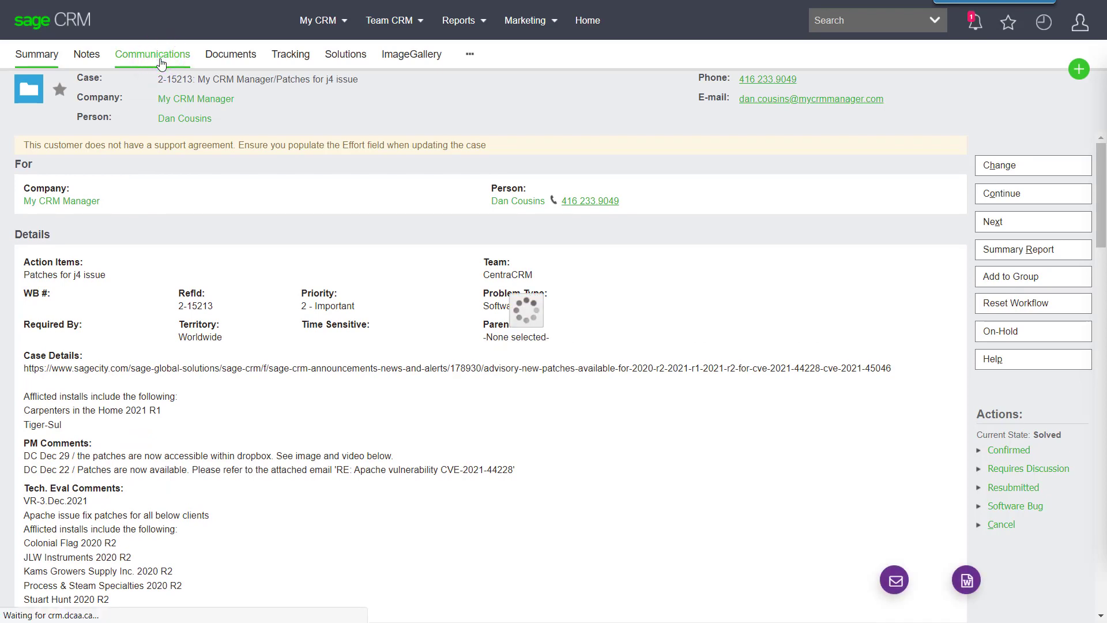
pyautogui.click(152, 54)
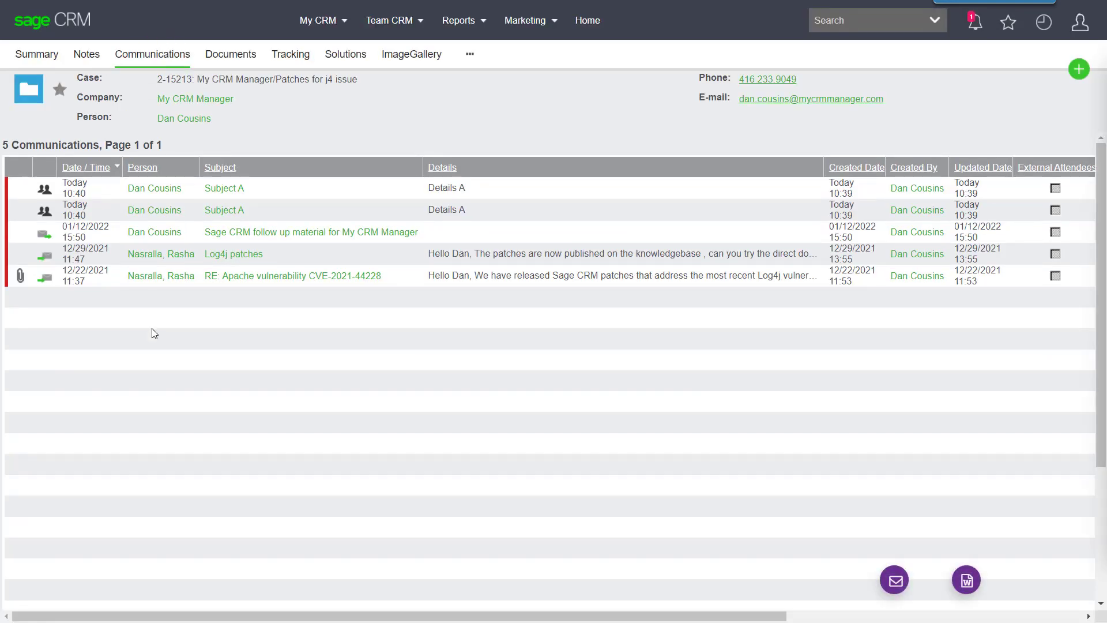
pyautogui.moveTo(734, 286)
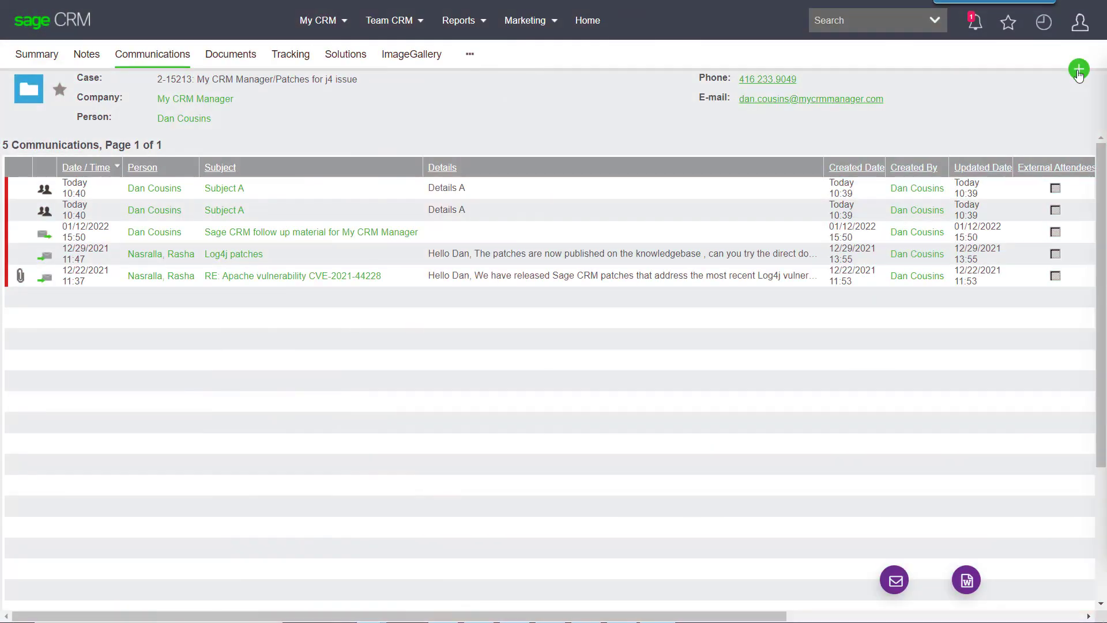
# Begin a New Task for the case and choose an action type, leaving it unsaved
pyautogui.click(1079, 69)
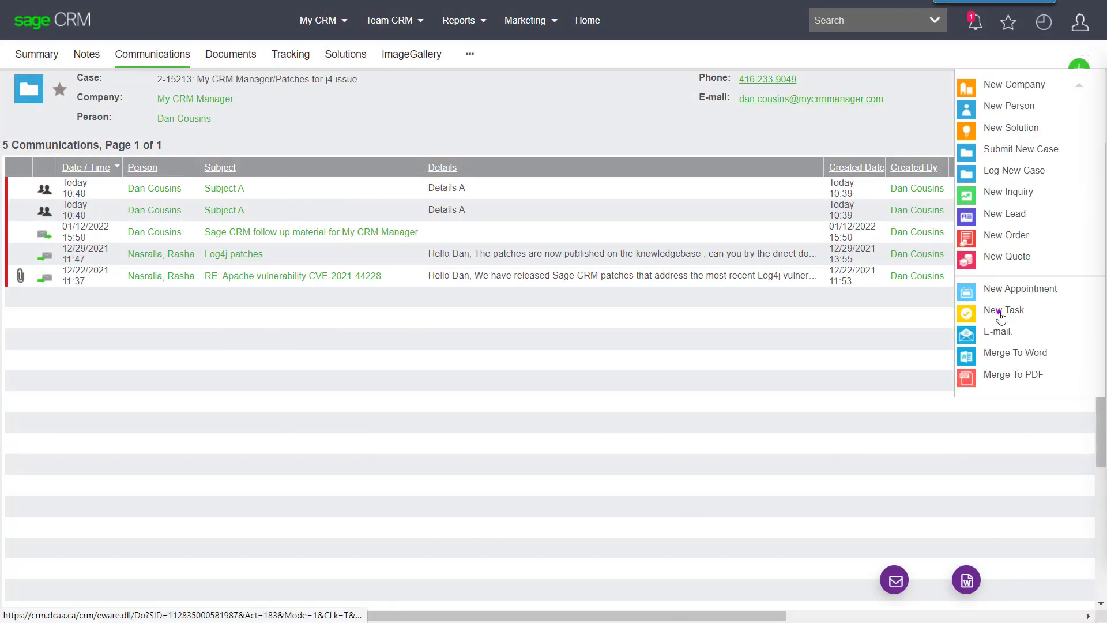
pyautogui.click(1003, 310)
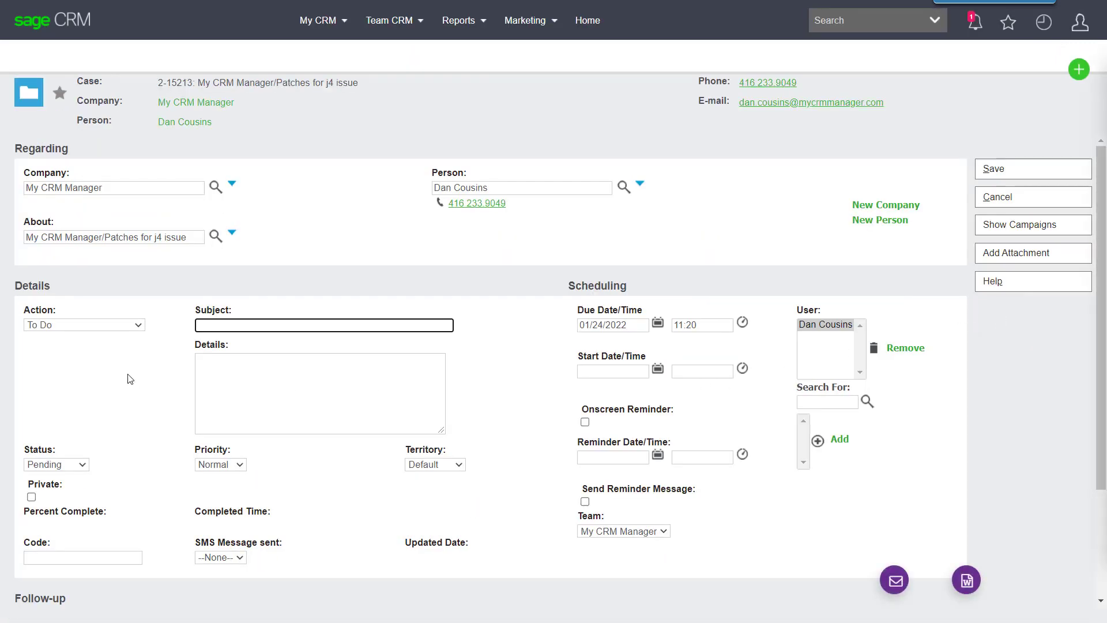
pyautogui.moveTo(117, 348)
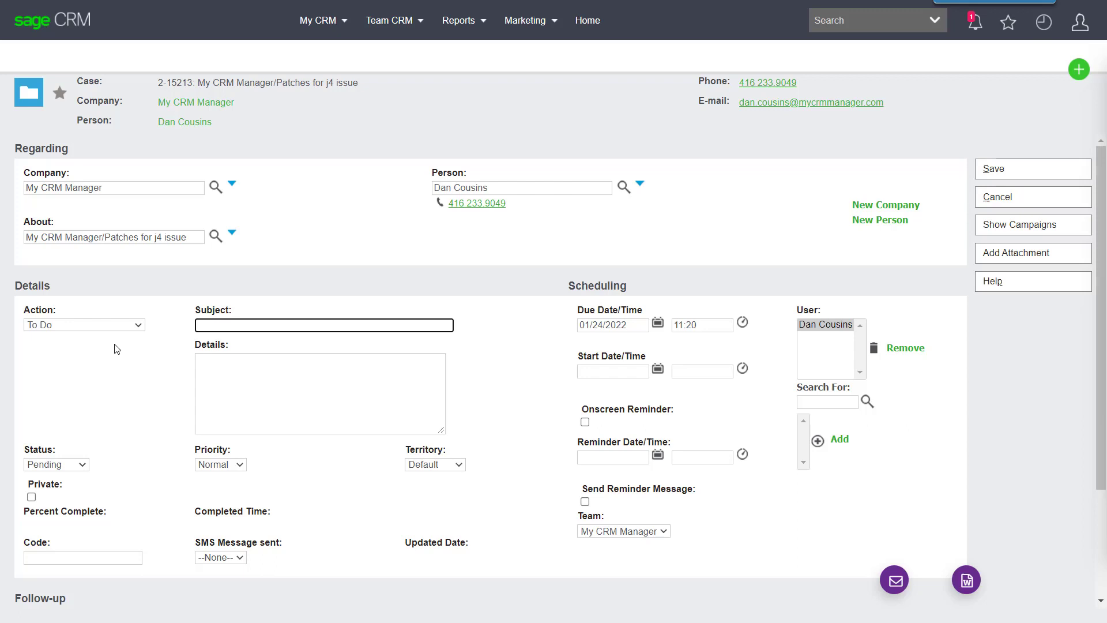
pyautogui.click(83, 326)
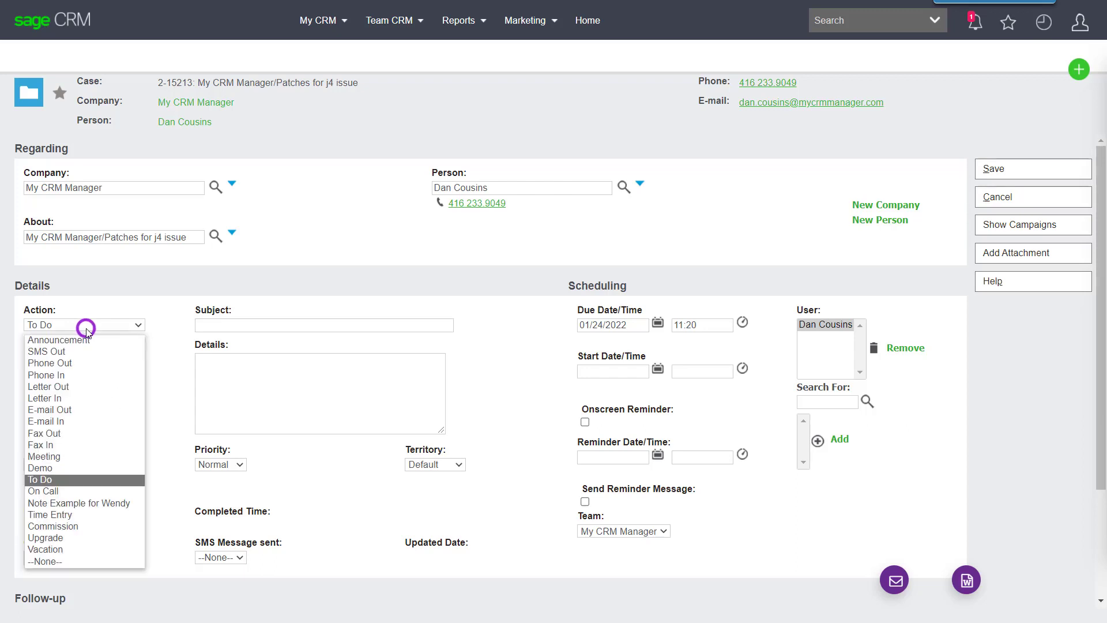
pyautogui.click(39, 480)
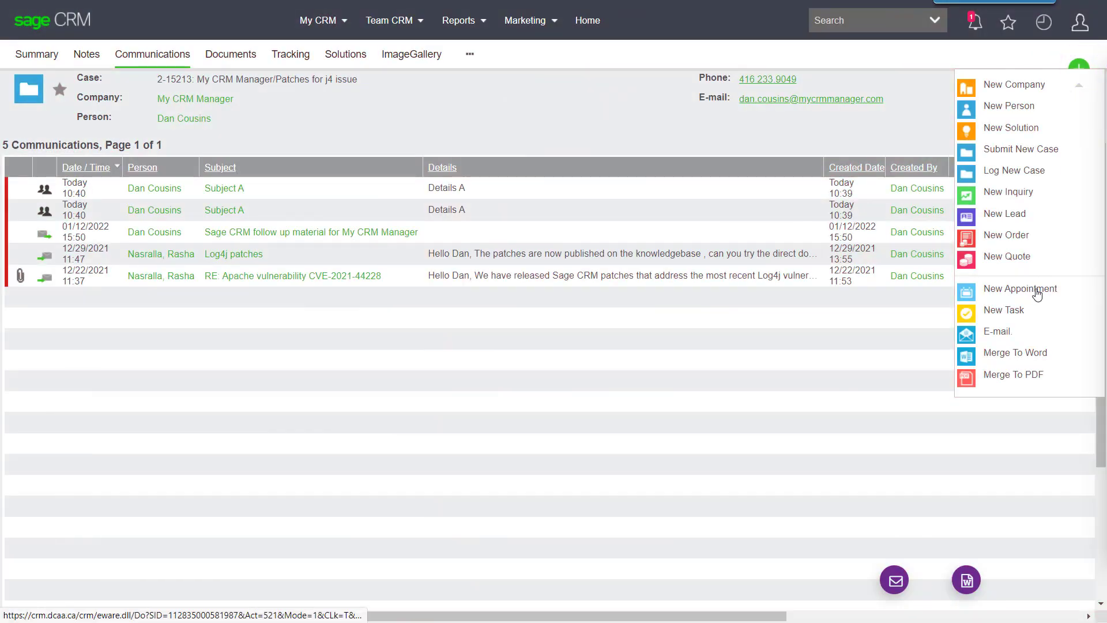
# Create a case appointment ending 12:00 as a Meeting with Subject C, Location C, Details C
pyautogui.click(1020, 289)
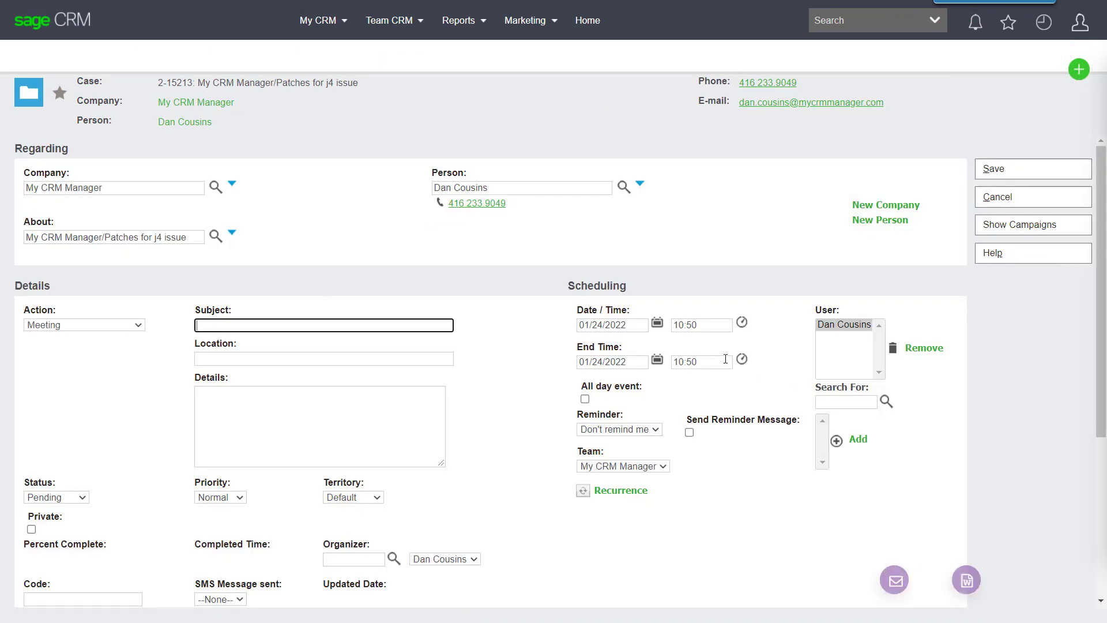
pyautogui.click(740, 361)
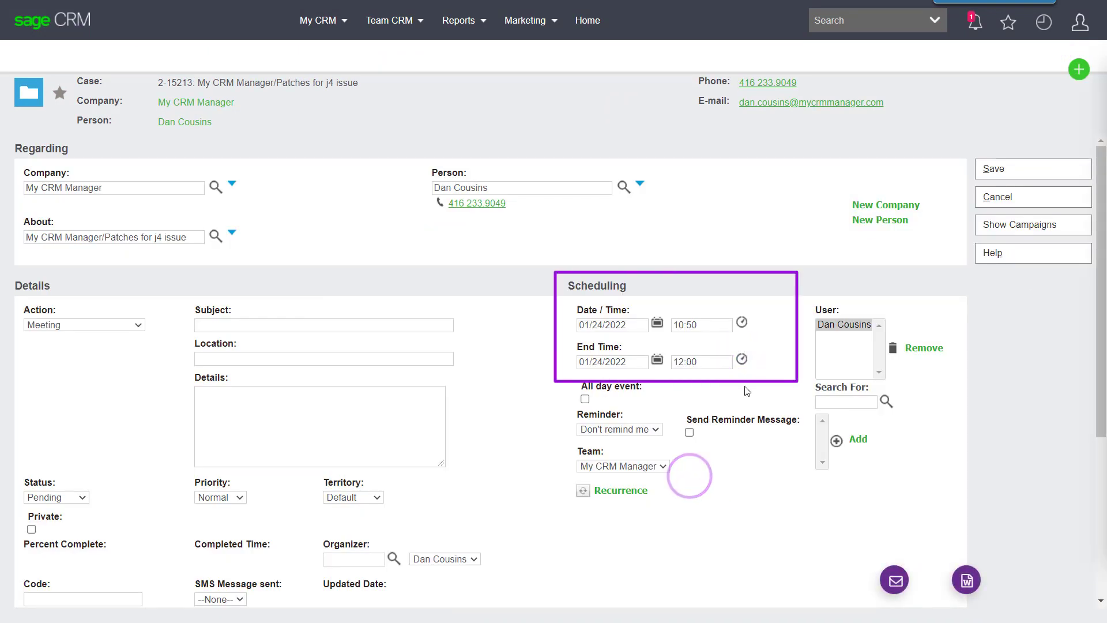
pyautogui.moveTo(574, 310)
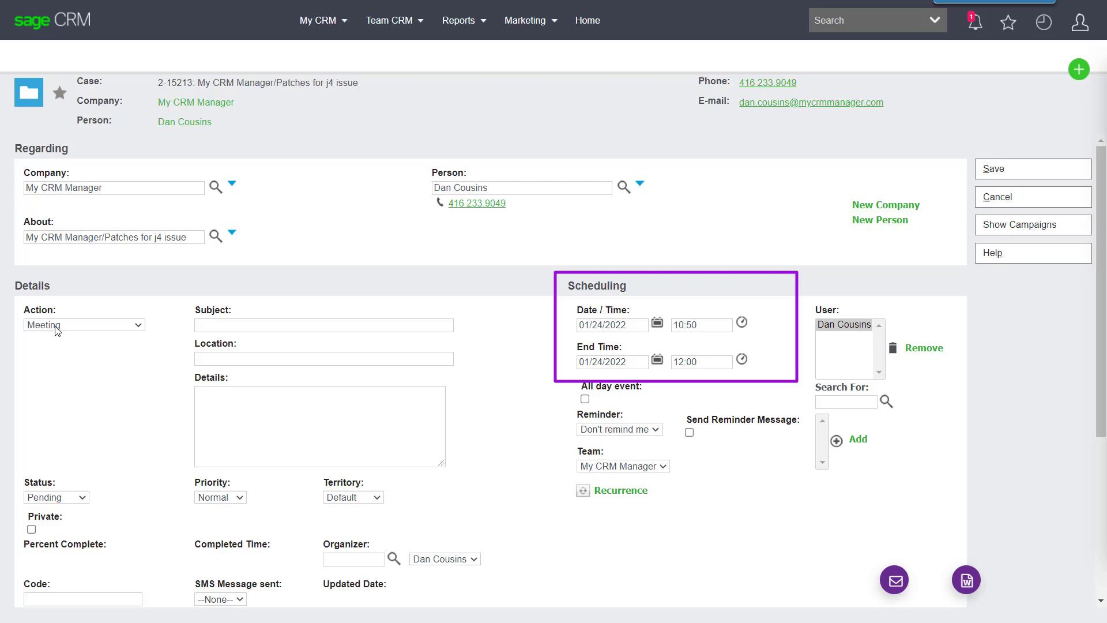
pyautogui.click(83, 325)
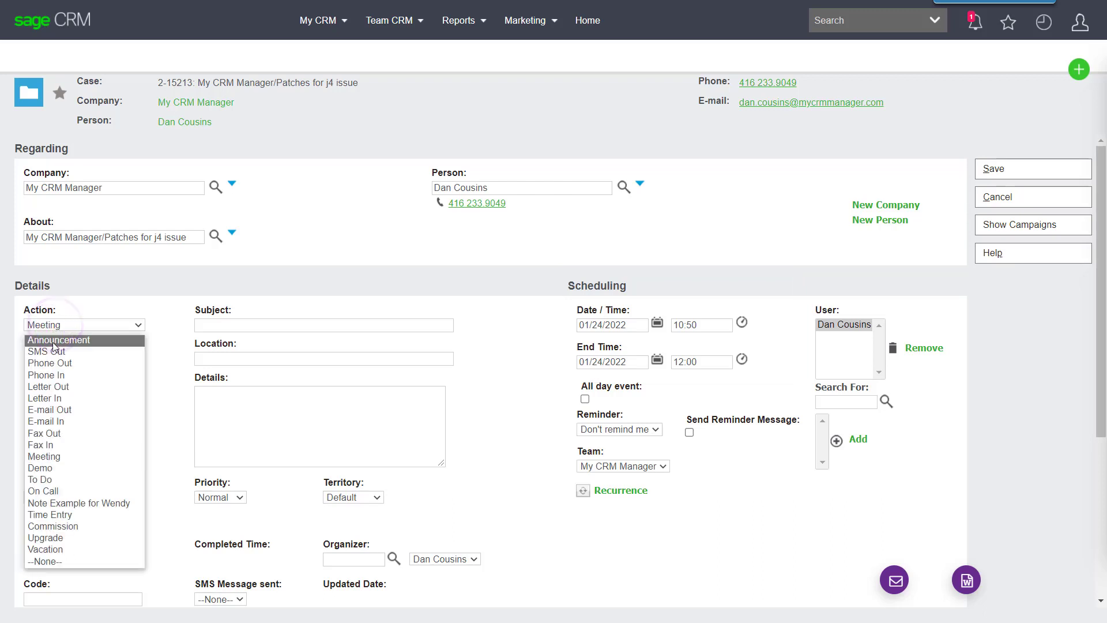
pyautogui.click(43, 457)
pyautogui.write('Details C')
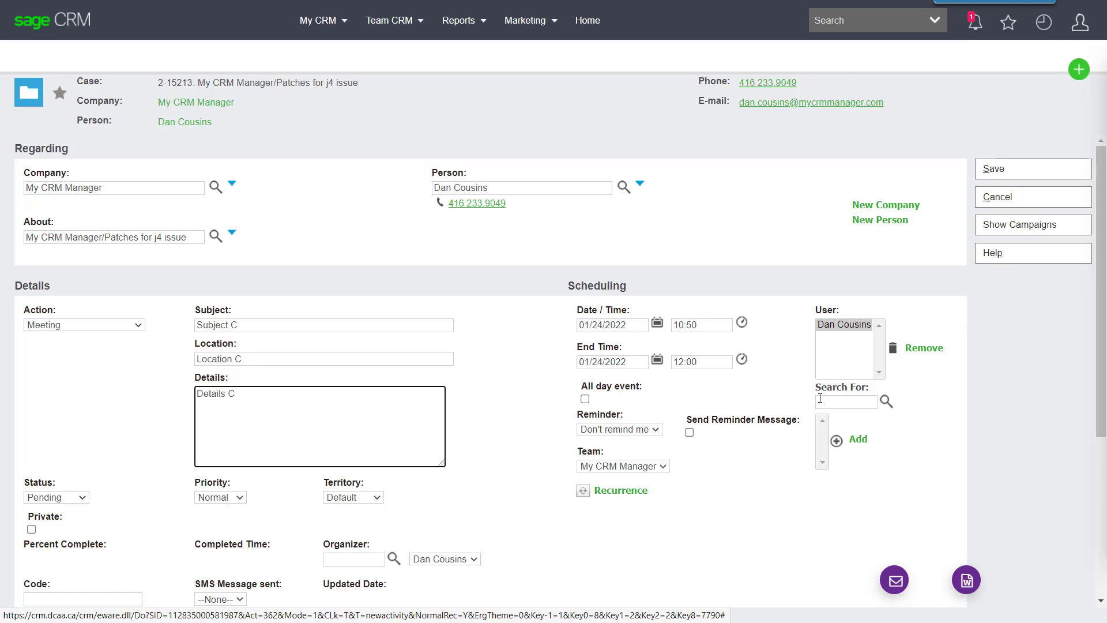
pyautogui.click(845, 401)
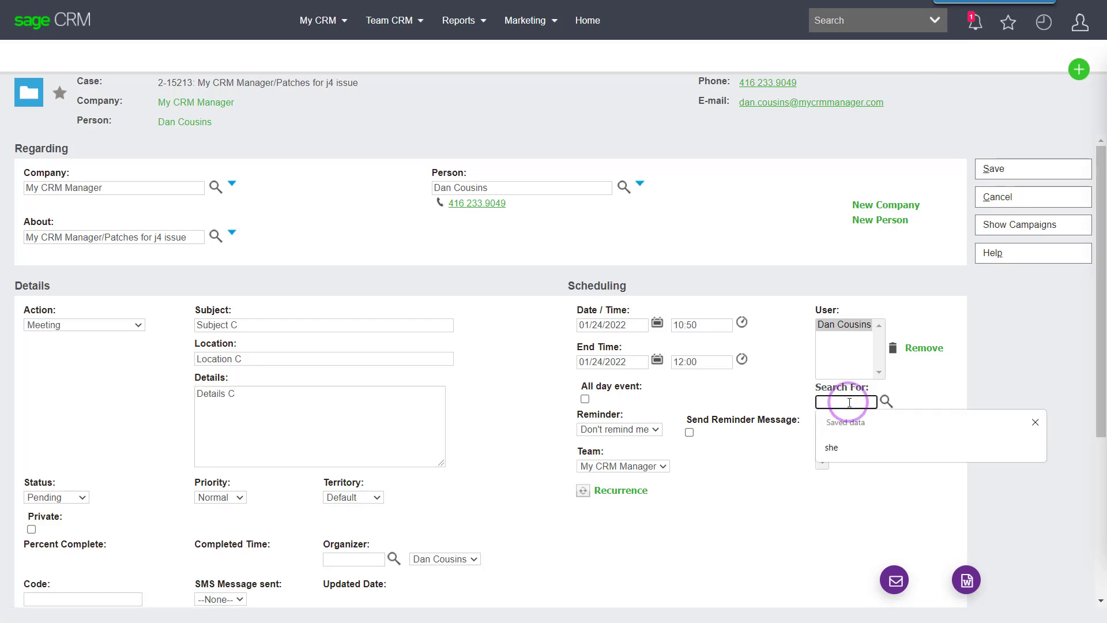
pyautogui.write('she')
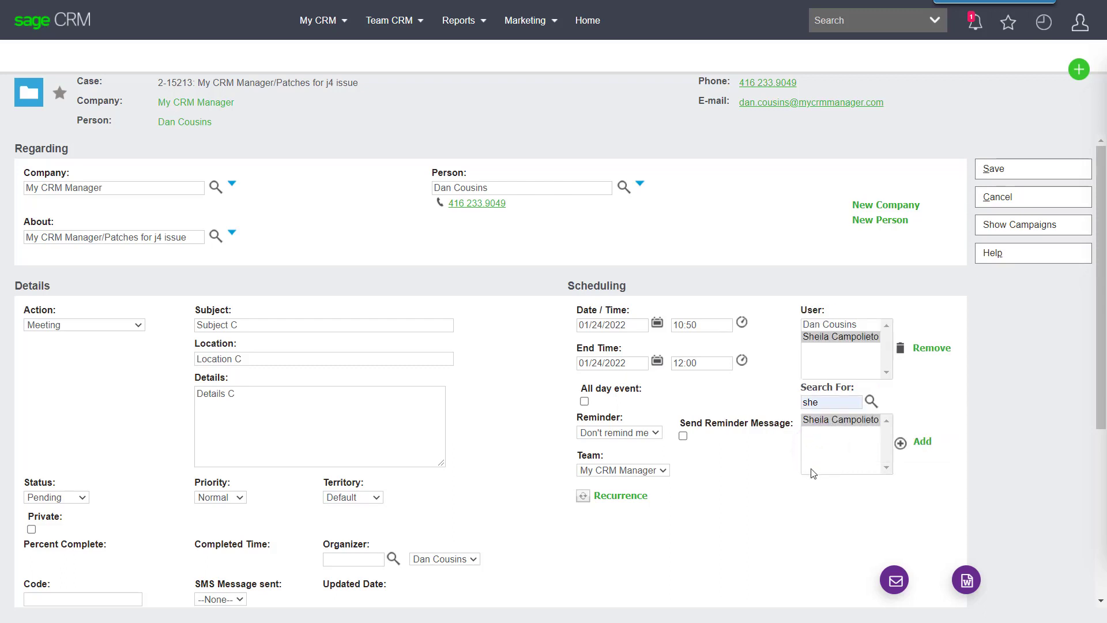
pyautogui.scroll(-3)
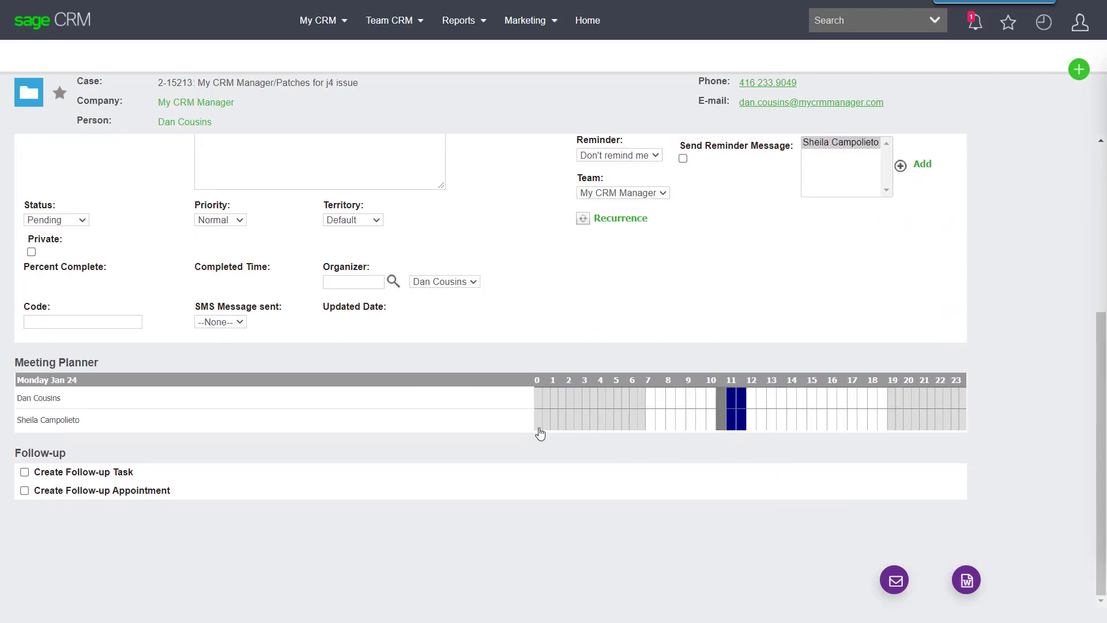
pyautogui.moveTo(805, 429)
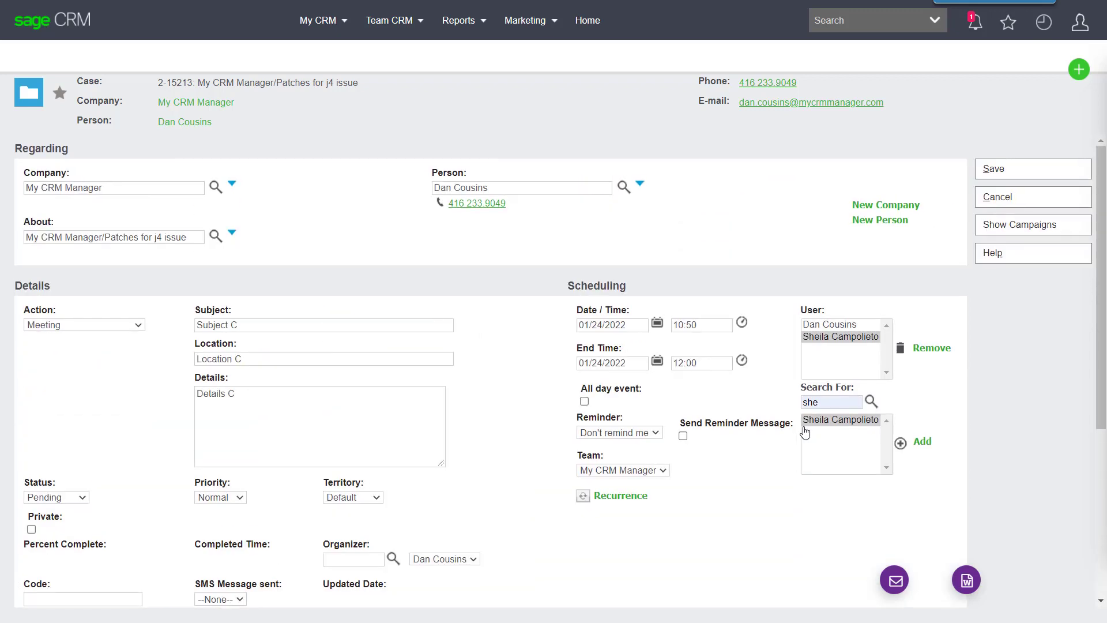
pyautogui.moveTo(518, 488)
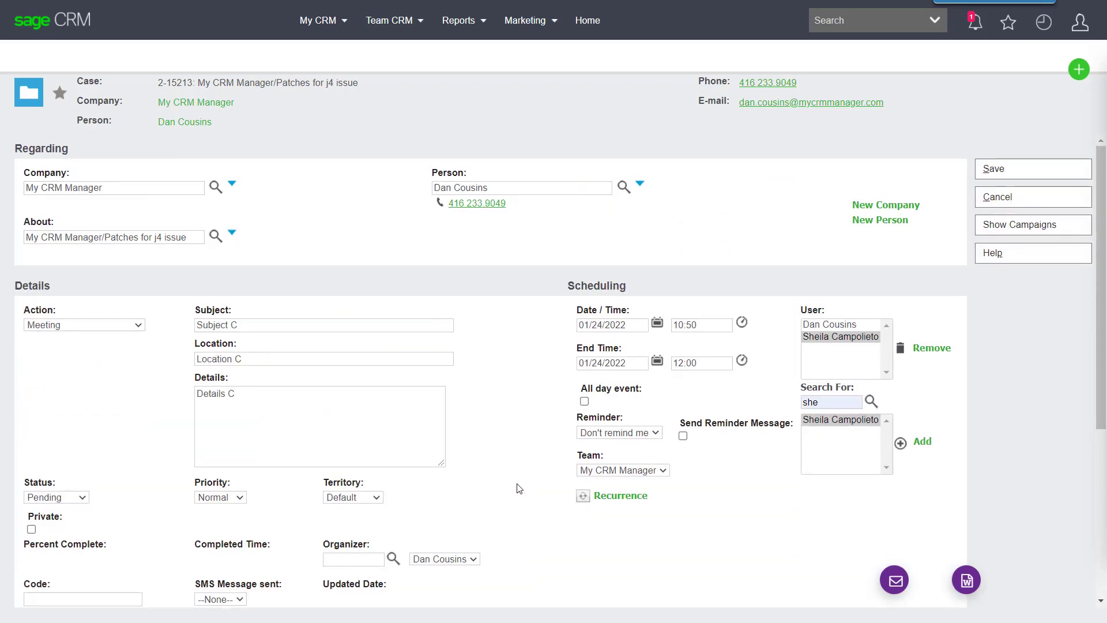
pyautogui.moveTo(15, 505)
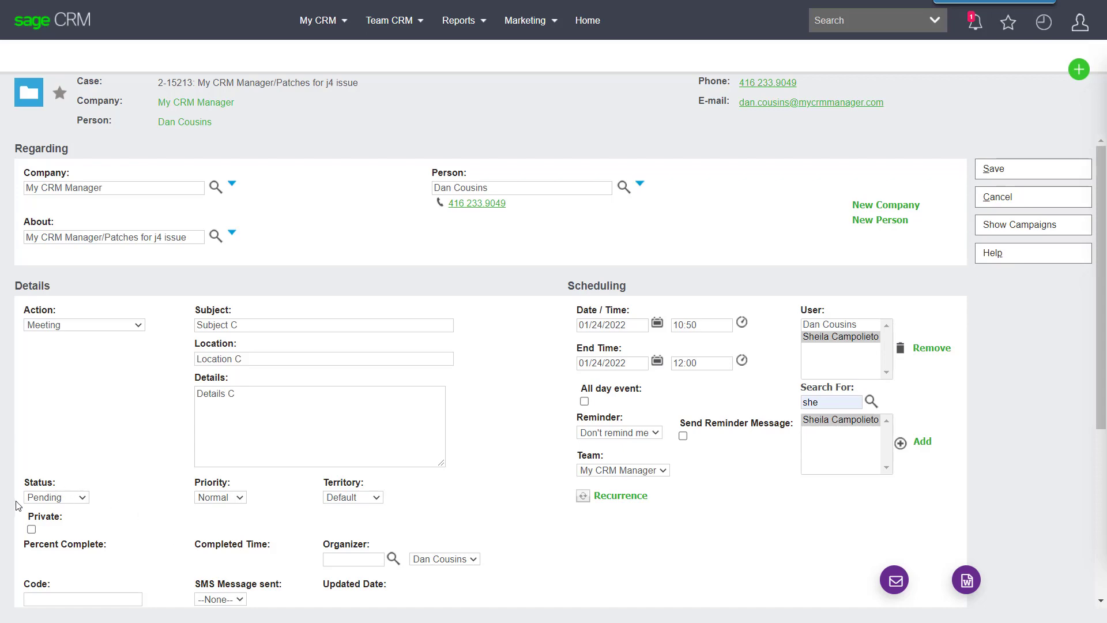
pyautogui.moveTo(98, 503)
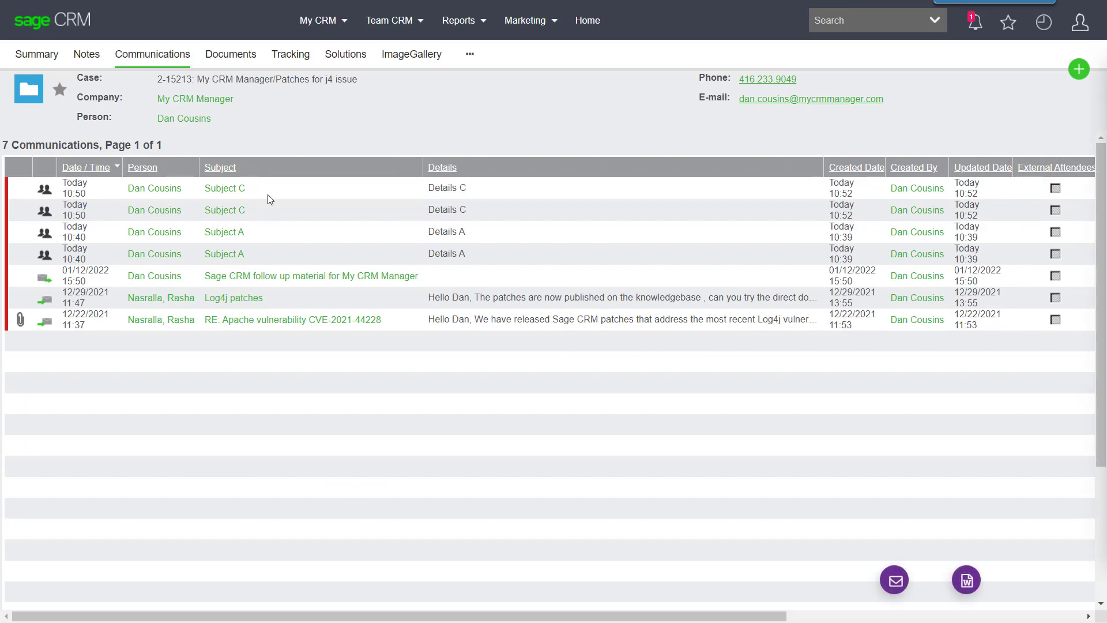
pyautogui.moveTo(297, 331)
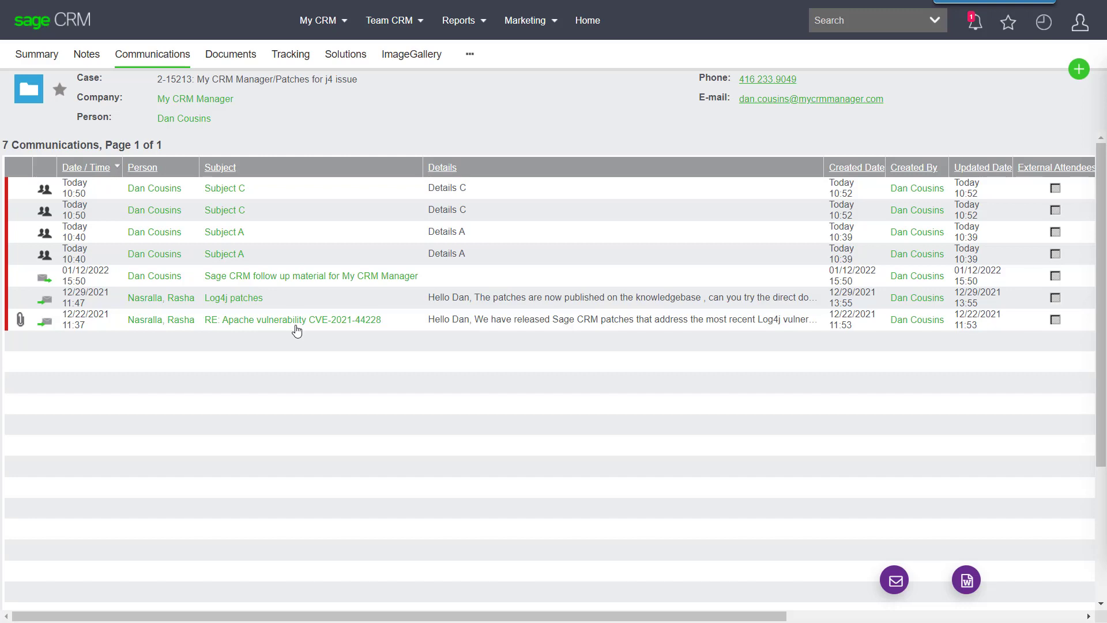
# Browse the Team CRM and My CRM menus for the calendar work areas
pyautogui.click(389, 19)
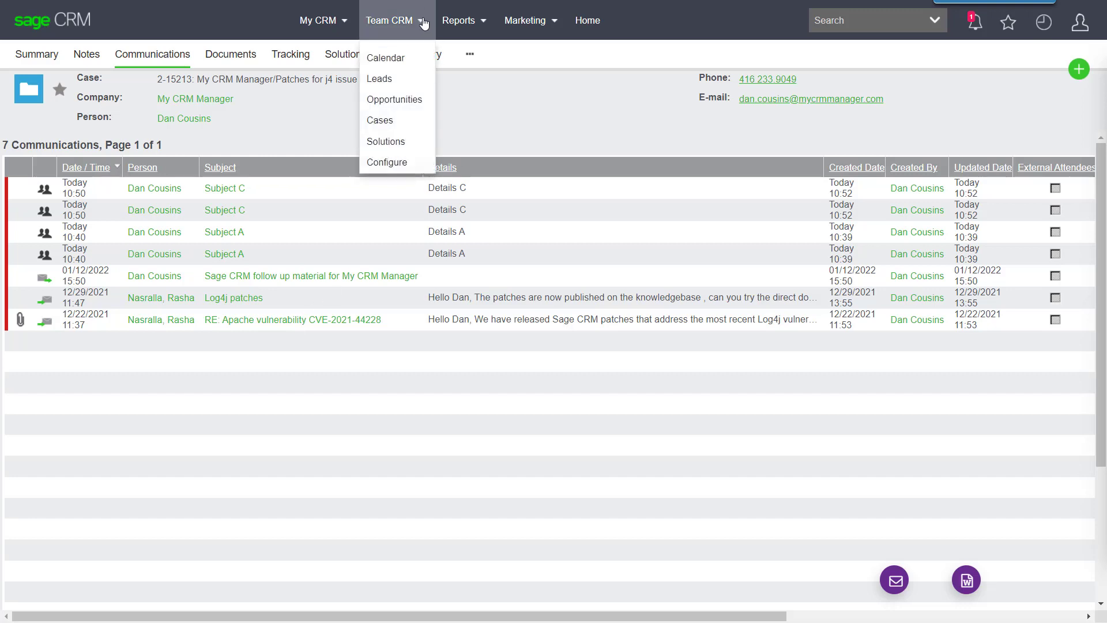
pyautogui.click(318, 20)
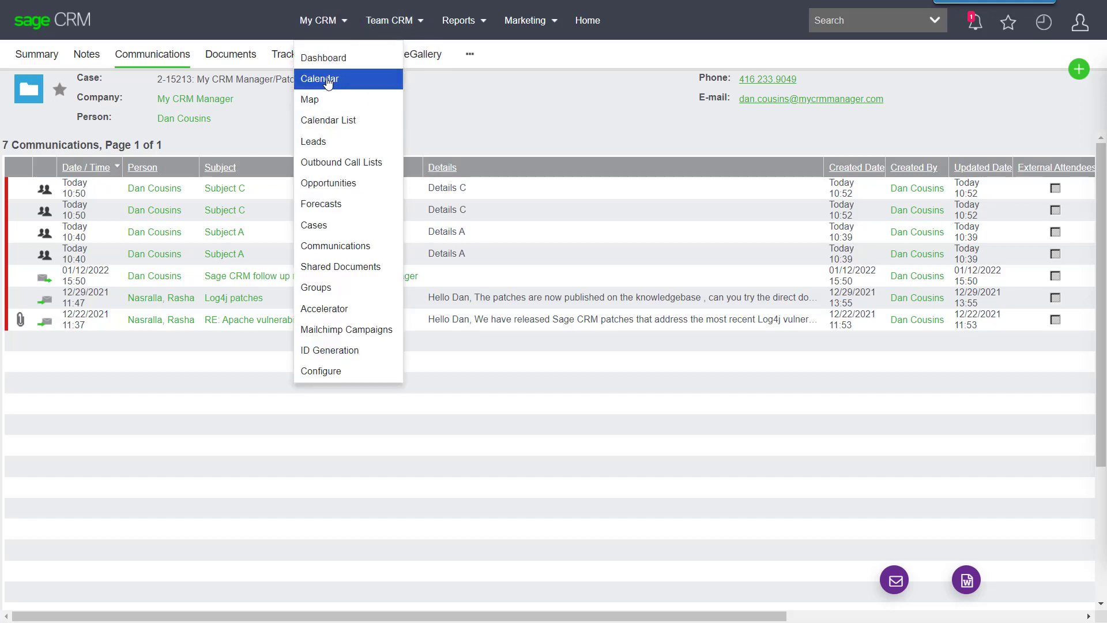
# Review Subject C in My CRM Calendar's week, day and tasks views
pyautogui.click(319, 78)
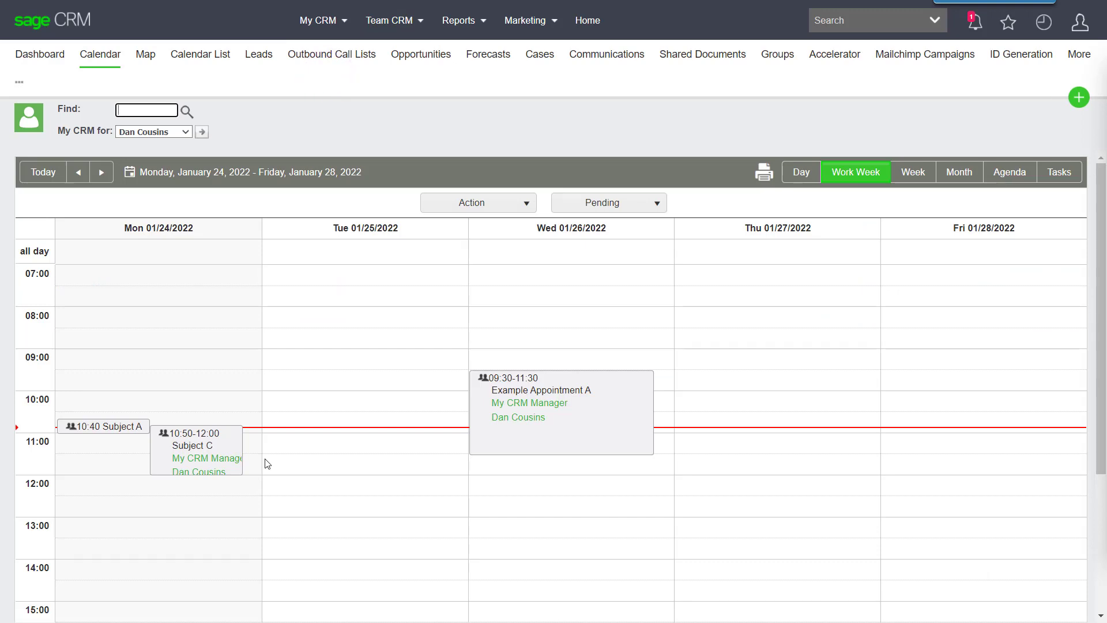
pyautogui.moveTo(740, 326)
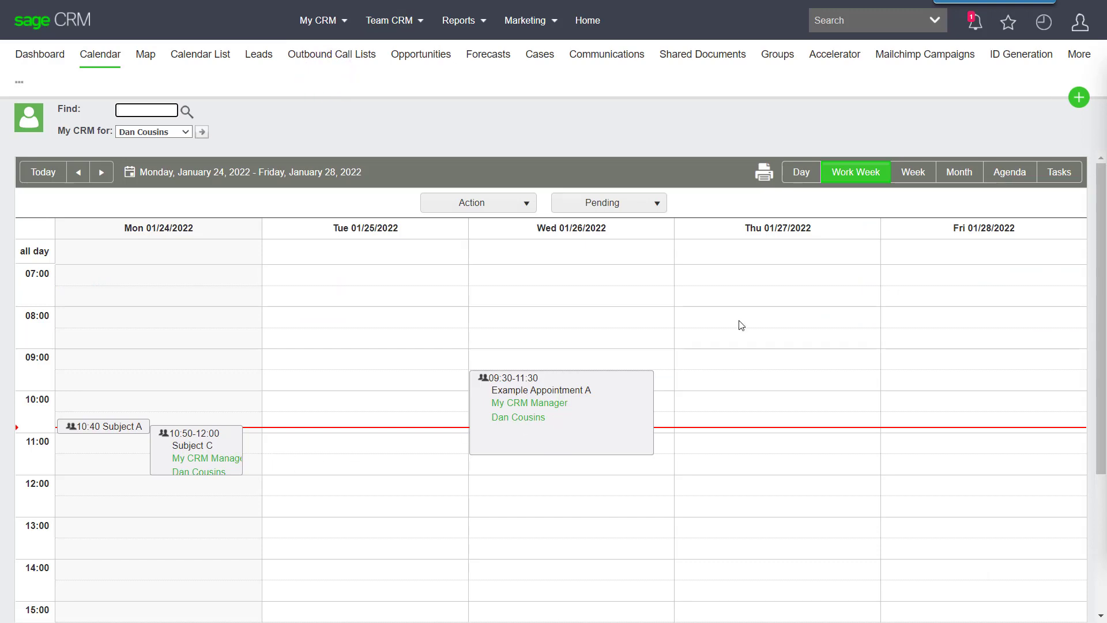
pyautogui.click(914, 172)
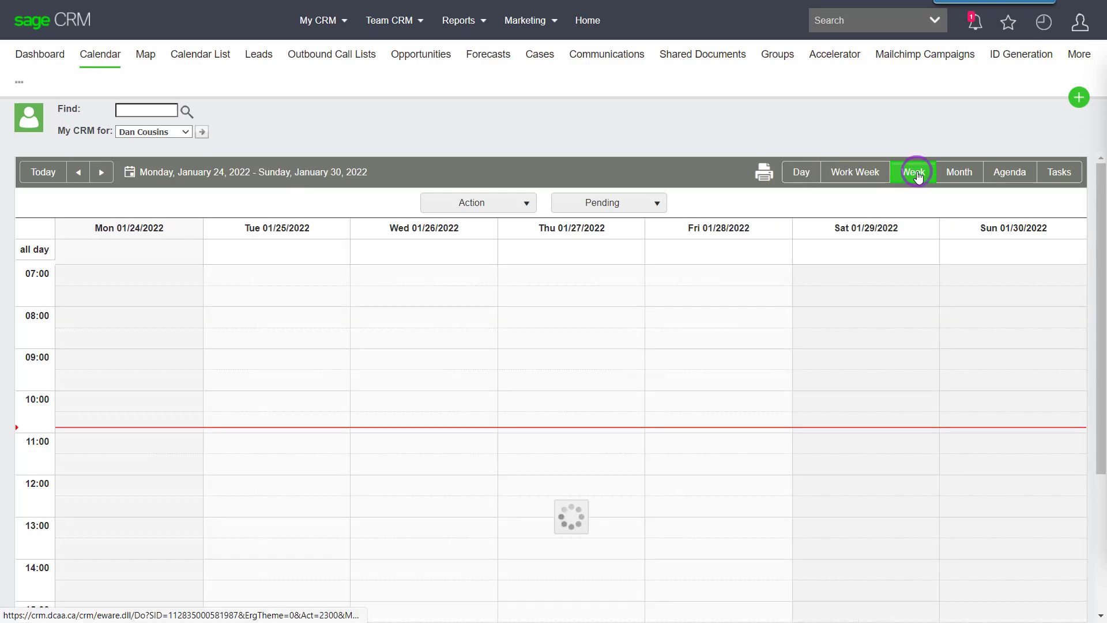
pyautogui.click(913, 172)
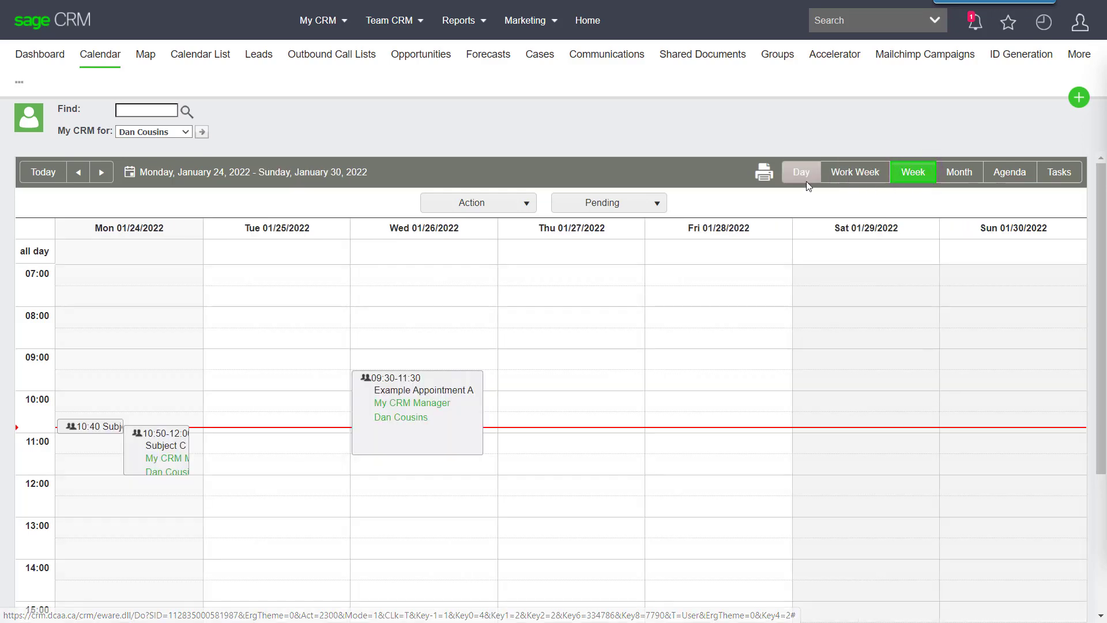
pyautogui.click(801, 172)
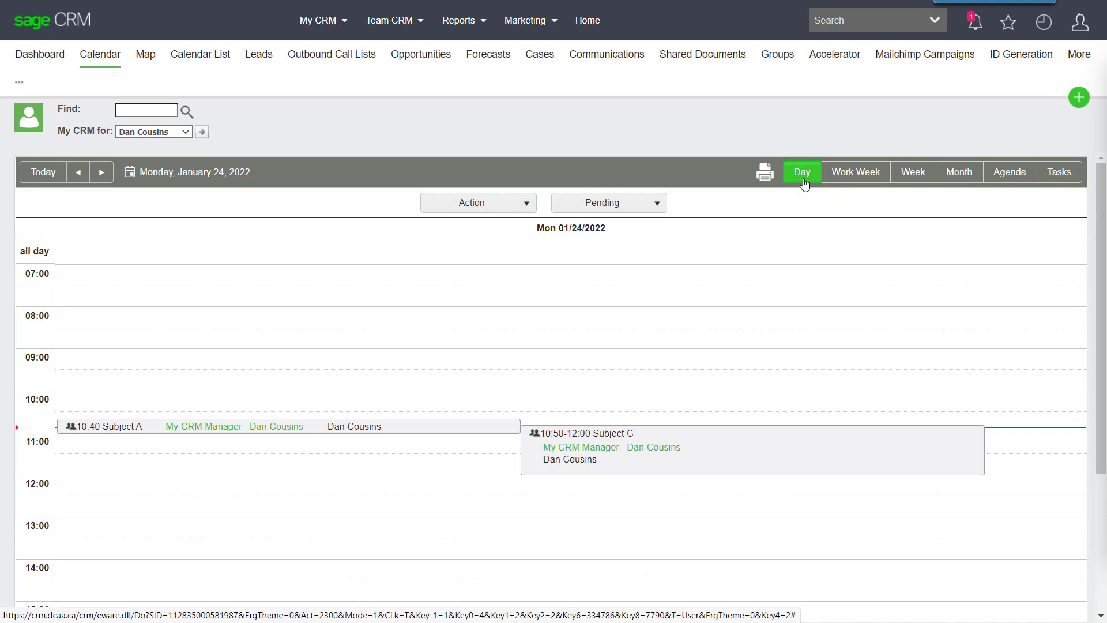
pyautogui.click(1072, 171)
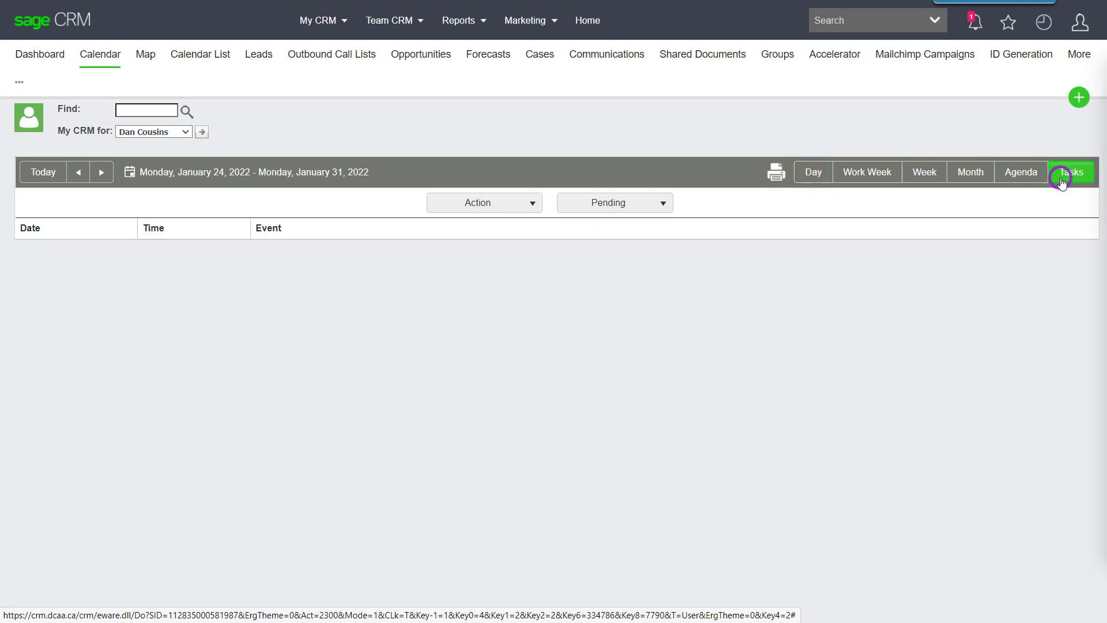
pyautogui.click(1070, 172)
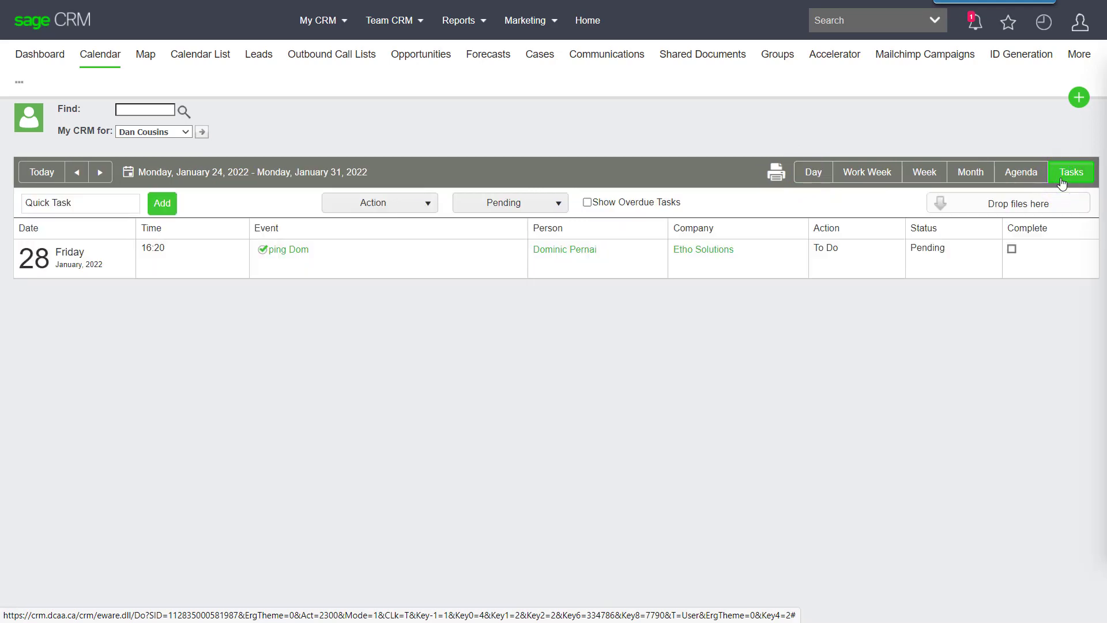
pyautogui.click(318, 20)
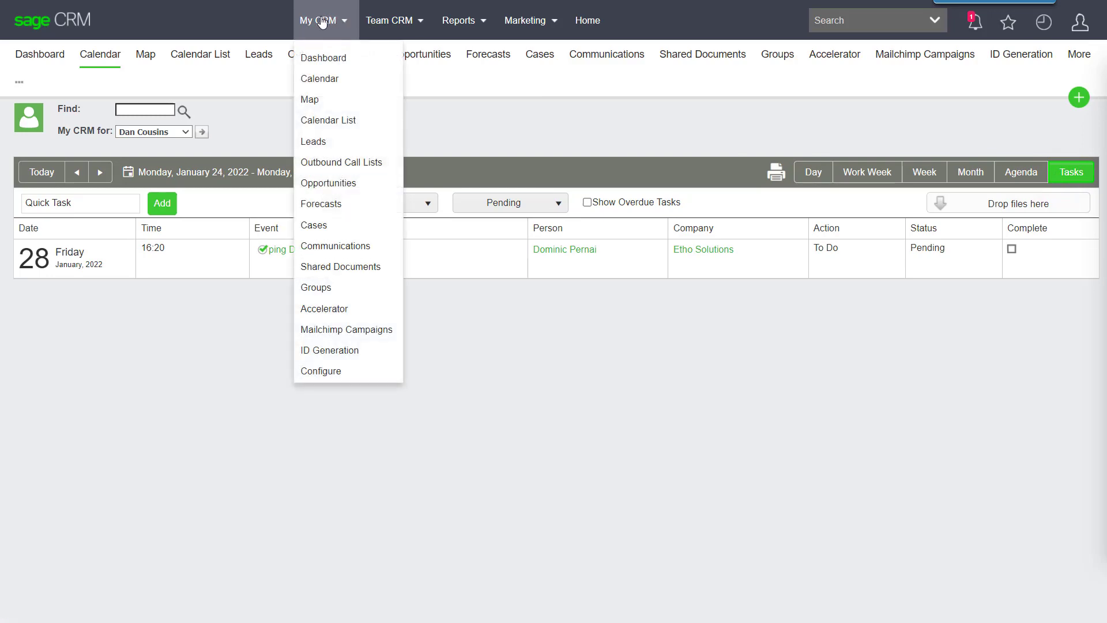
pyautogui.click(329, 120)
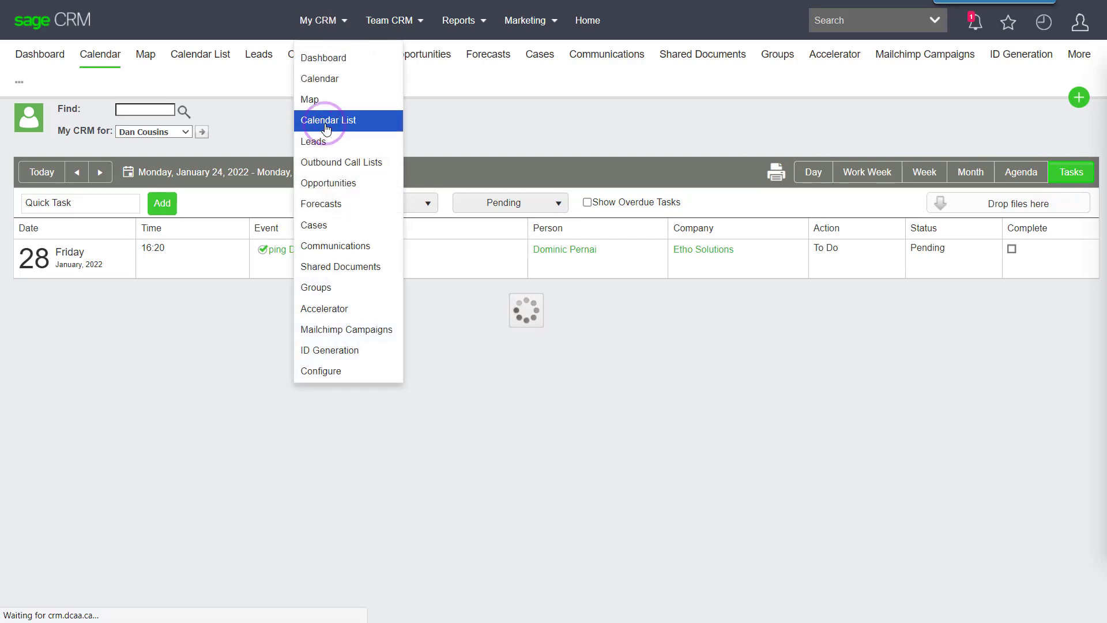
pyautogui.click(328, 119)
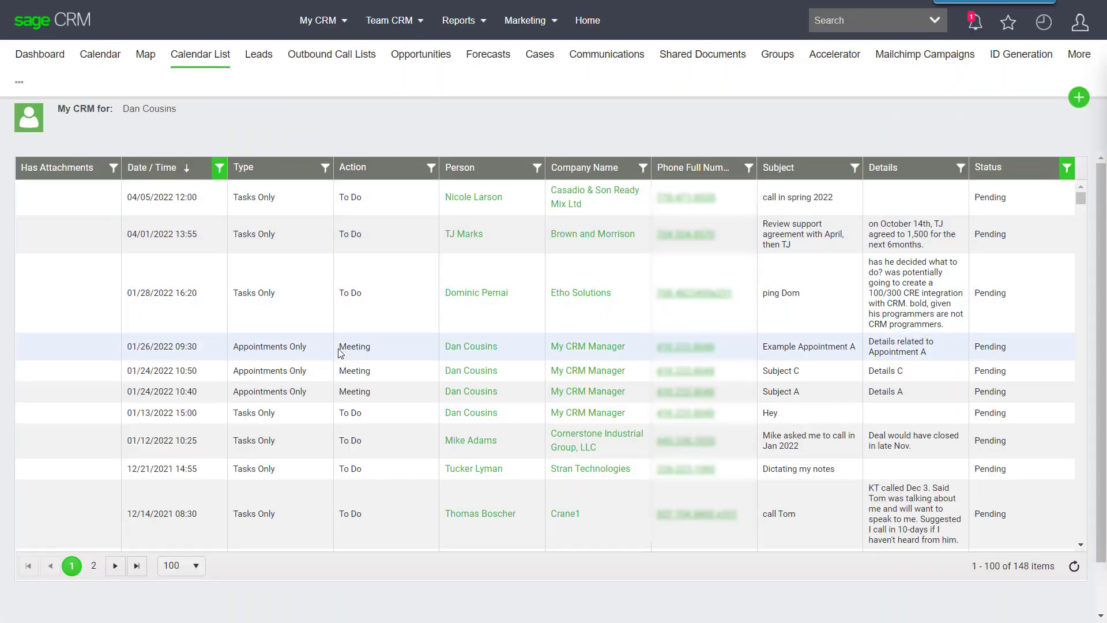